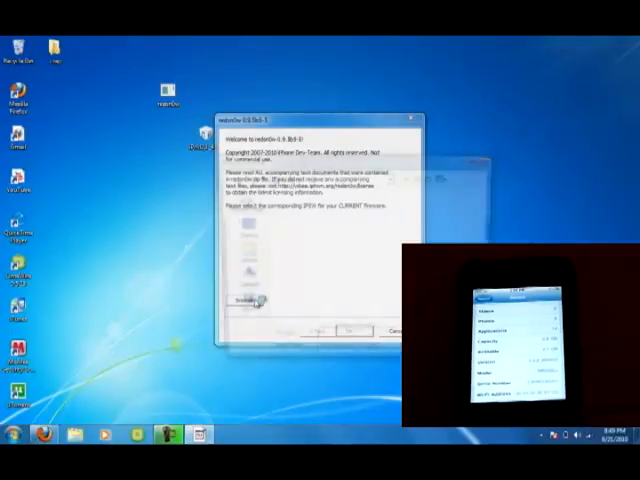
Step: Select the iPod's IPSW firmware file via Browse so redsn0w starts processing it
click(258, 302)
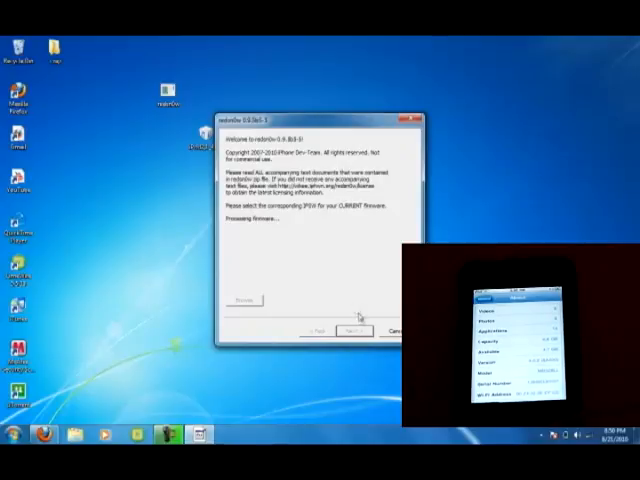
mouse_move(284, 76)
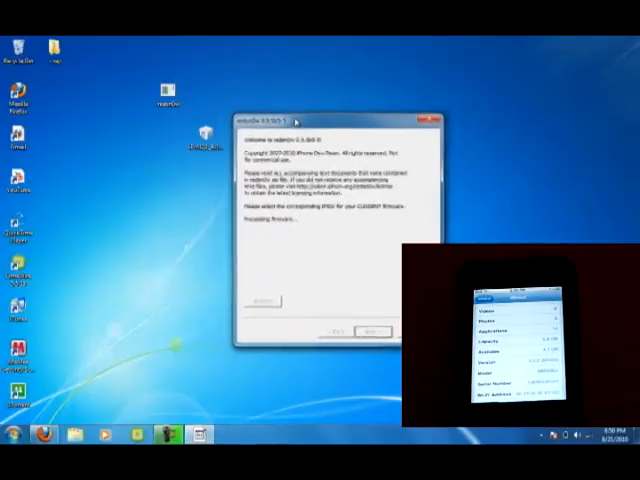
Step: Answer the MC iPod model prompt so the IPSW is reported as successfully identified
click(368, 330)
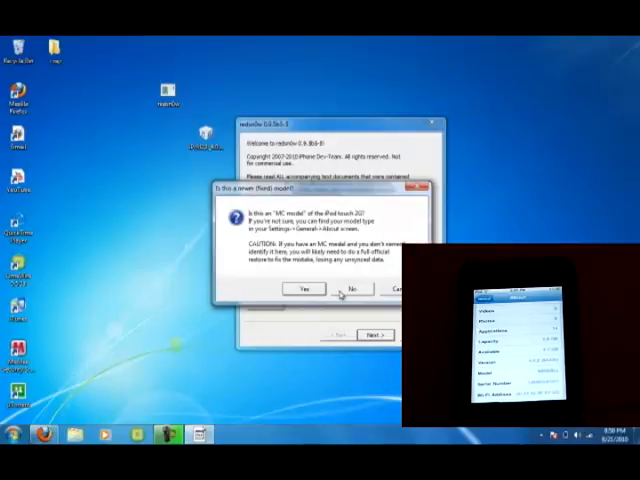
click(354, 288)
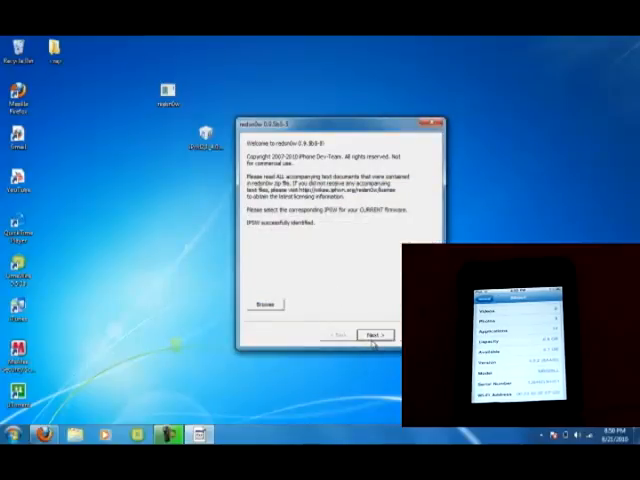
Step: Advance to the jailbreak options page with Install Cydia left checked
click(378, 334)
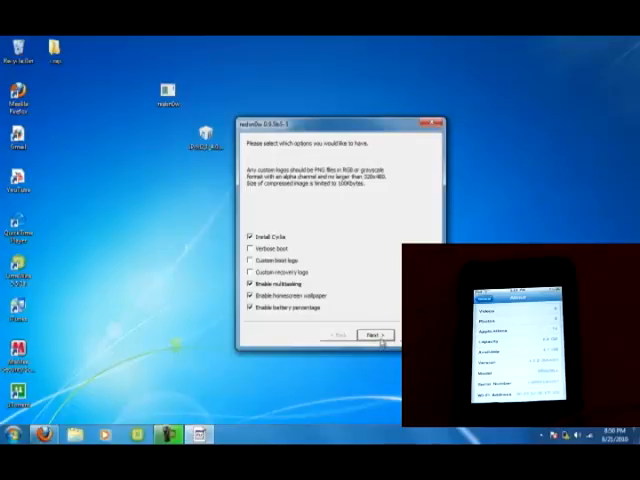
Step: Accept the options and begin the guided DFU mode steps for the powered-off, plugged-in iPod
click(380, 332)
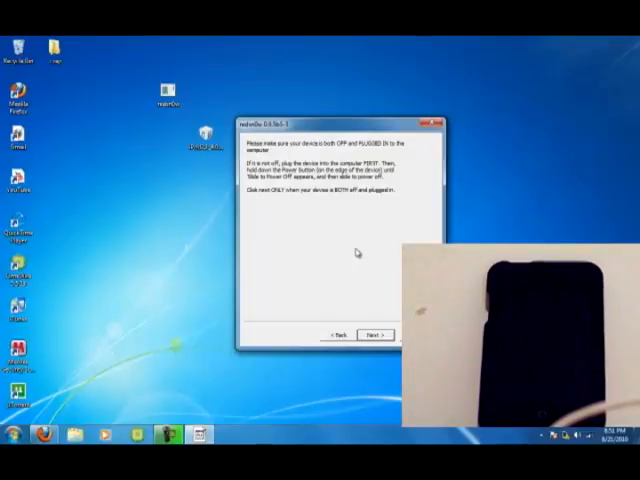
click(376, 332)
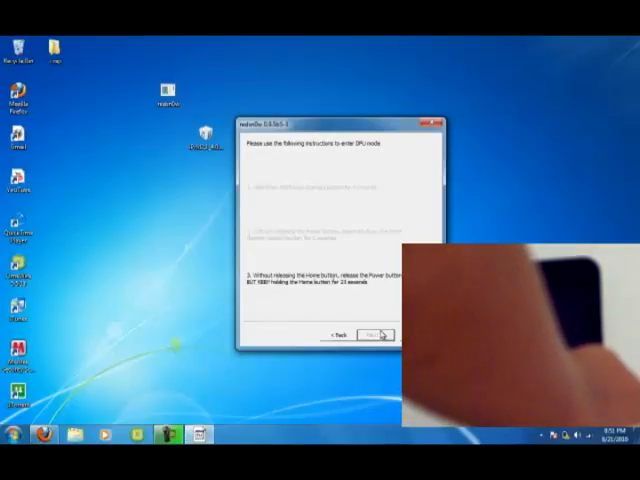
click(370, 332)
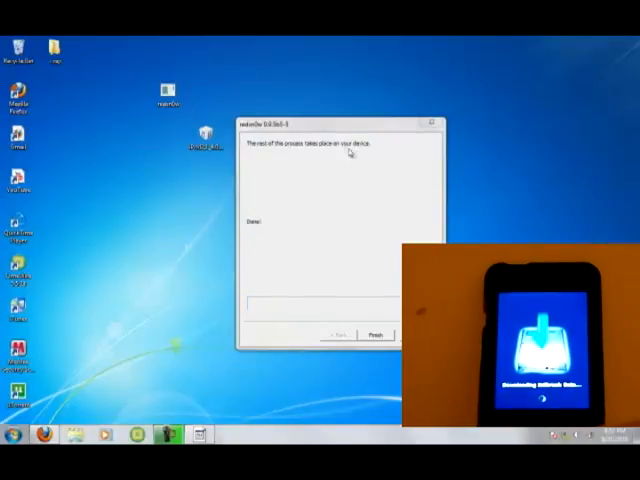
mouse_move(520, 190)
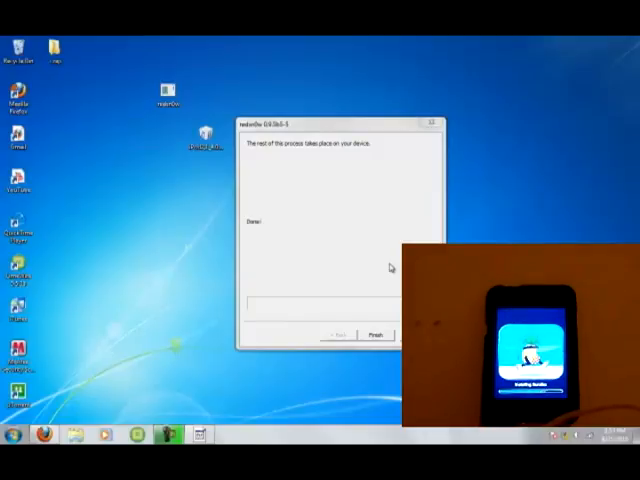
Step: Finish and close redsn0w, then dismiss the AutoPlay popup for the rebooted iPod
click(376, 334)
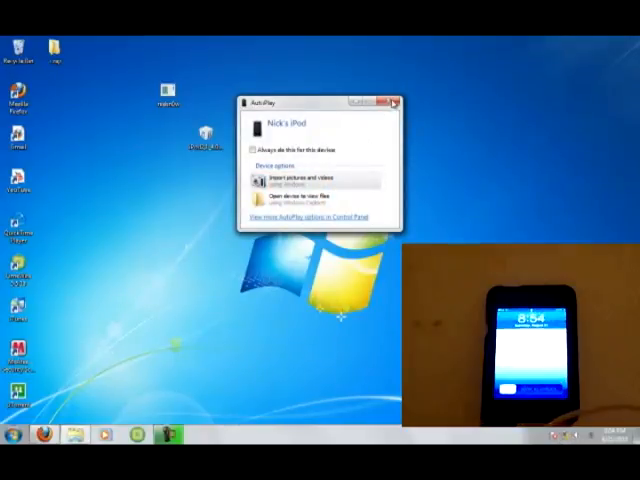
click(392, 104)
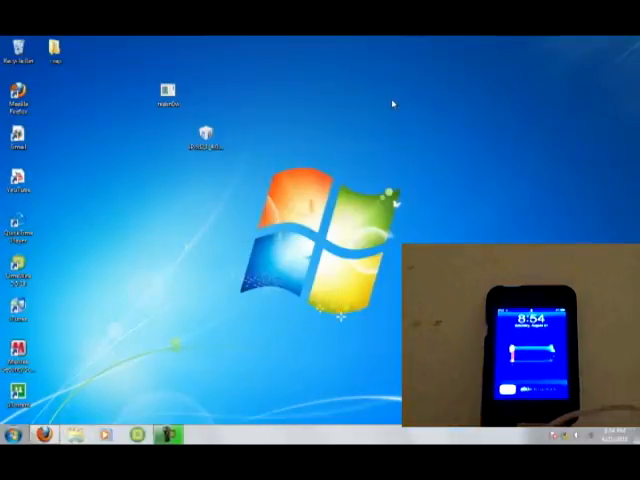